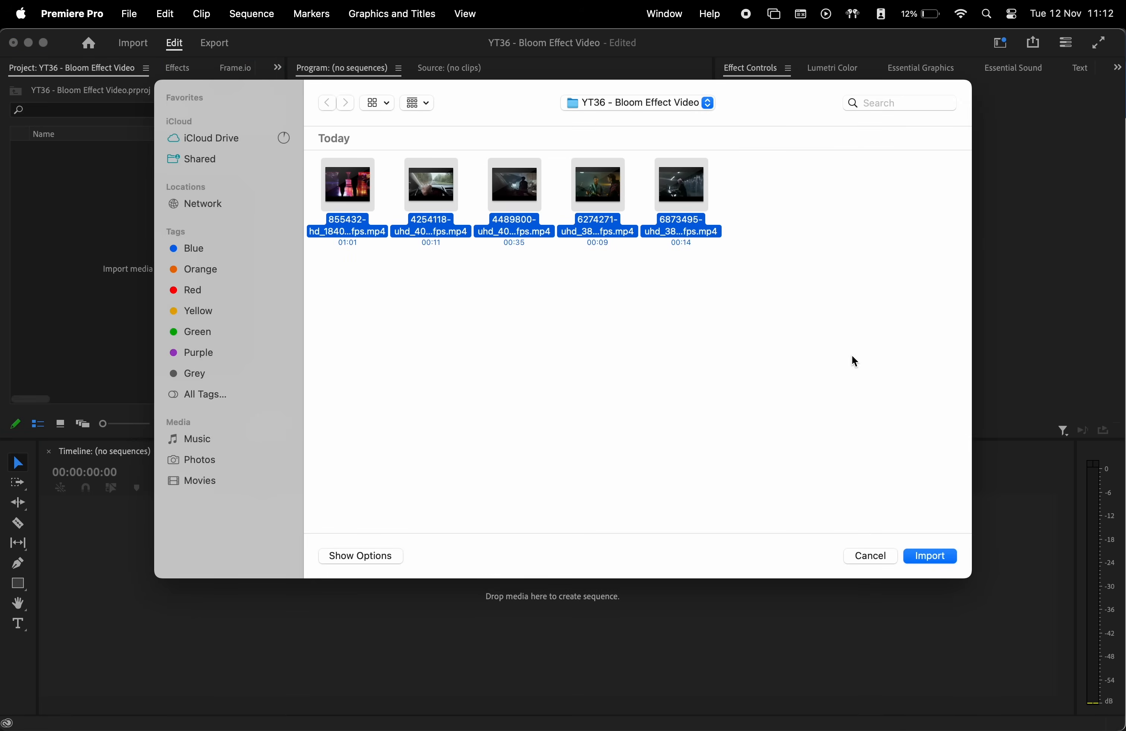
Import the five clips and set the garage sequence frame size to 1920×1080, accepting preview deletion
{"action": "left_click", "coordinate": [930, 555]}
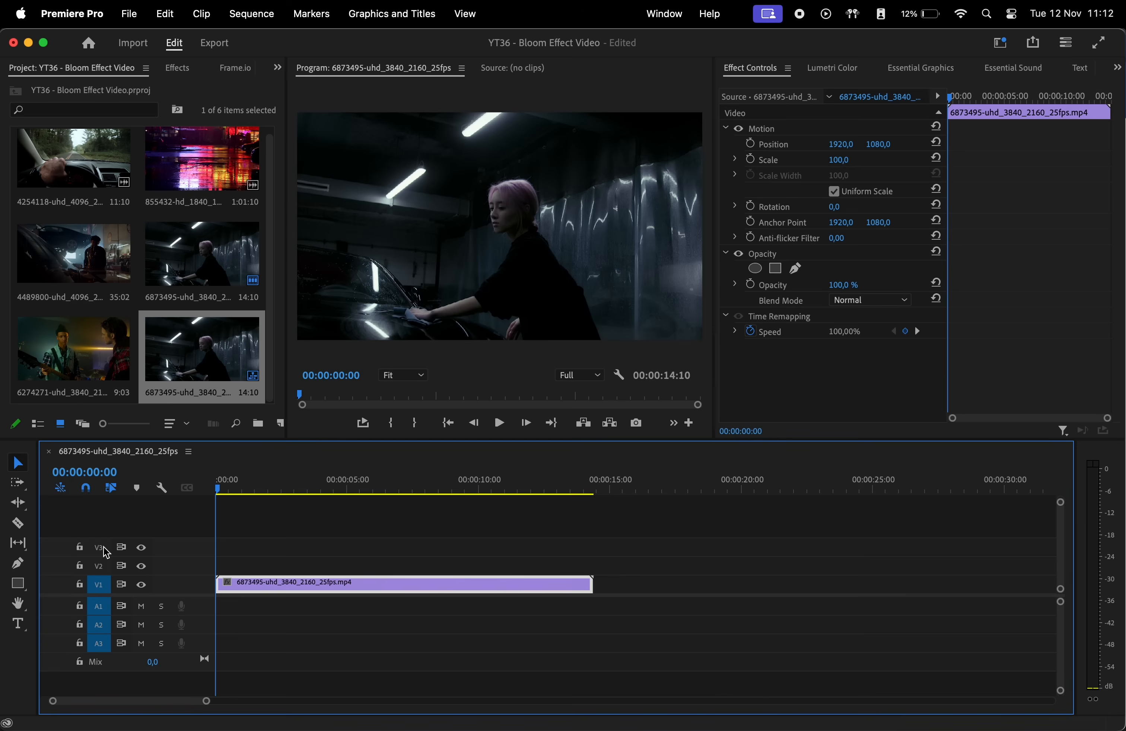
{"action": "left_click", "coordinate": [251, 14]}
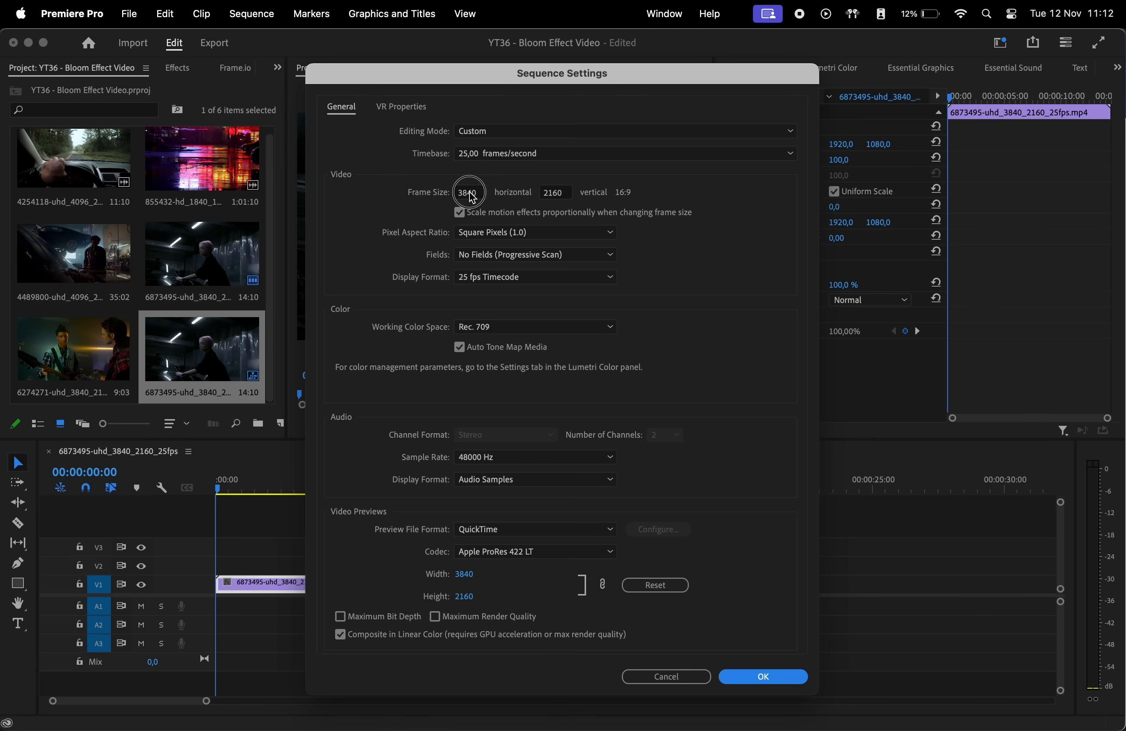
{"action": "left_click", "coordinate": [469, 193]}
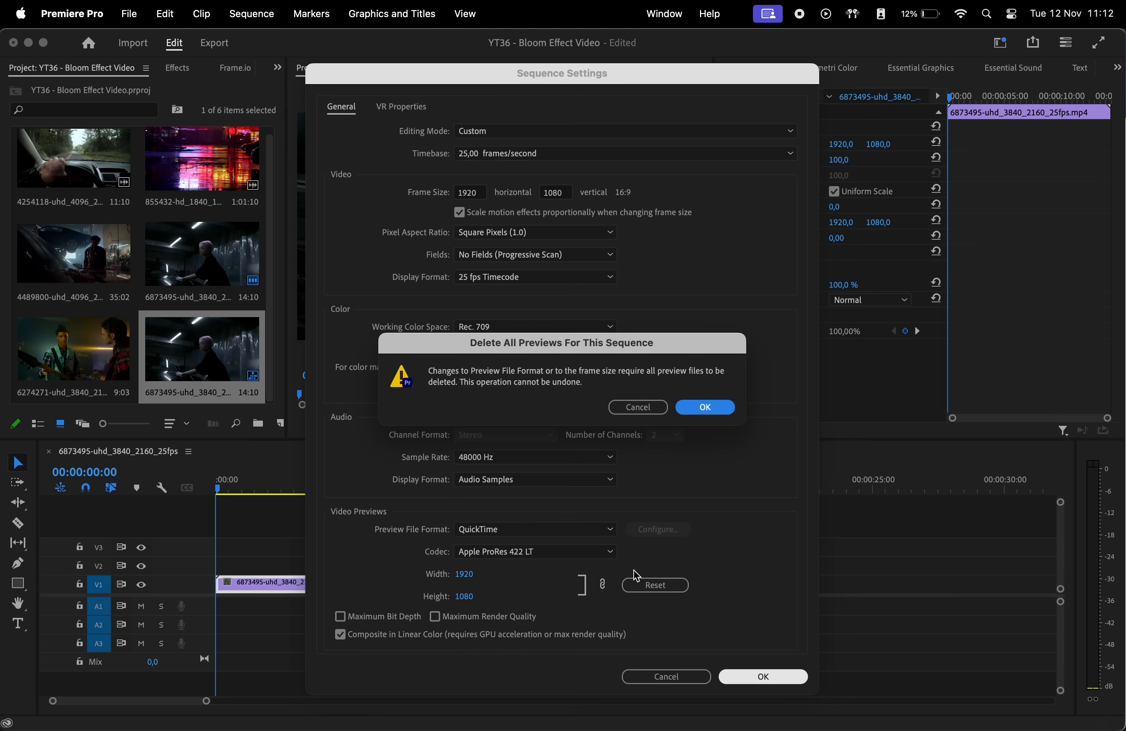
{"action": "left_click", "coordinate": [704, 407]}
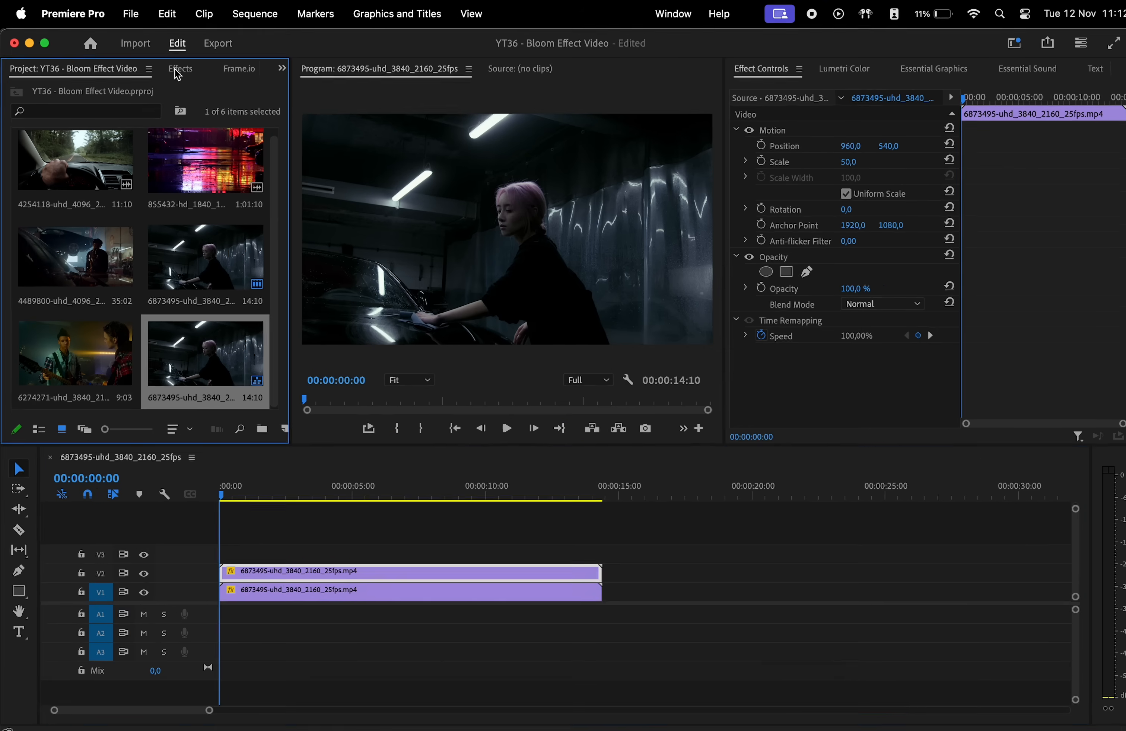
Find 'luma key' in Effects and apply Luma Key to the upper V2 garage clip
{"action": "type", "text": "luma key"}
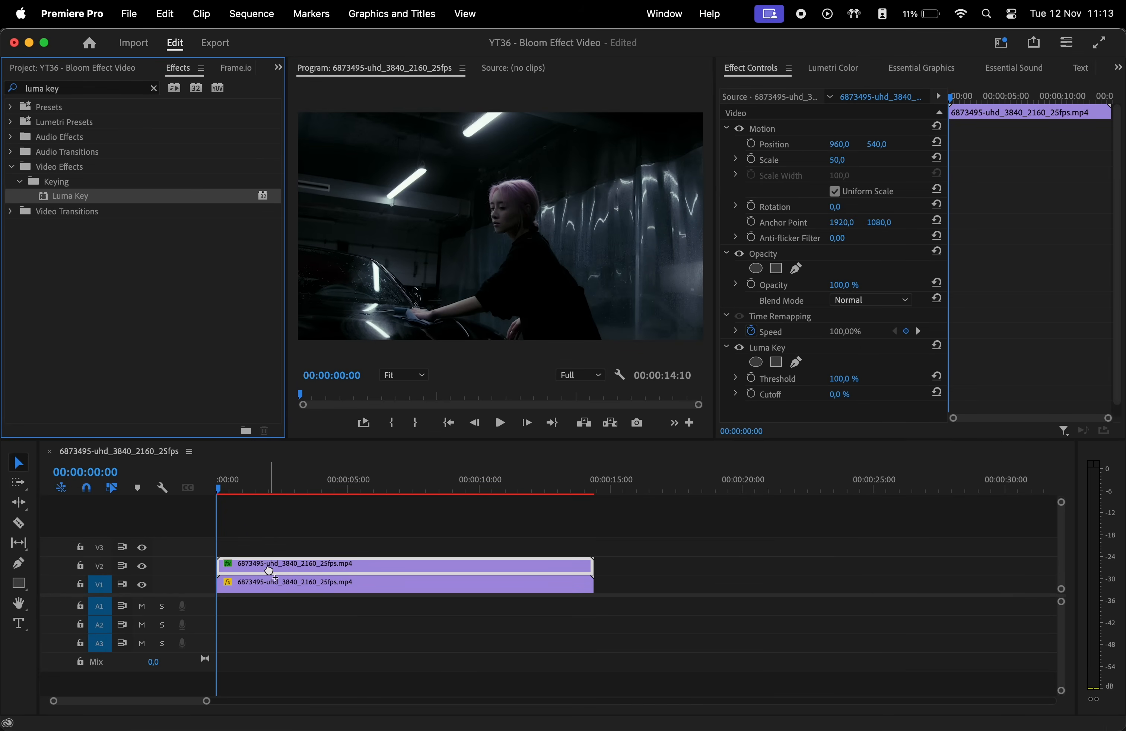
{"action": "left_click", "coordinate": [142, 585]}
{"action": "type", "text": "gaussian"}
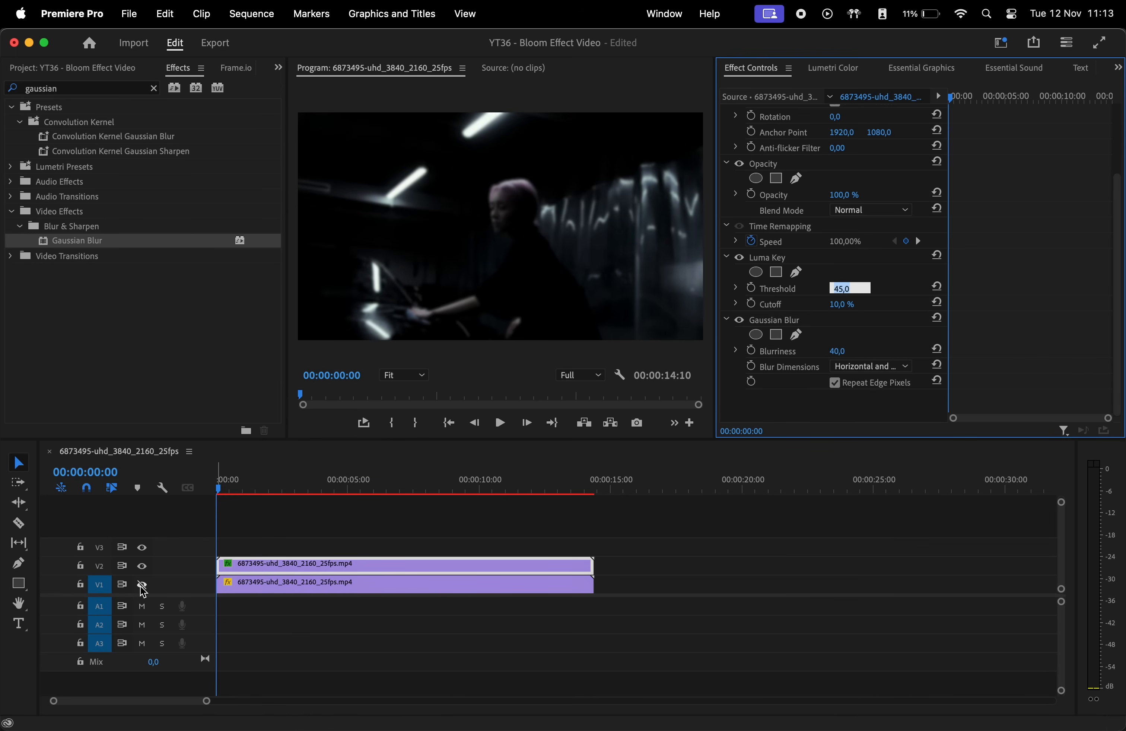
Raise the upper copy's Luma Key threshold to 80% to isolate the highlights
{"action": "left_click_drag", "start_coordinate": [850, 288], "coordinate": [875, 288]}
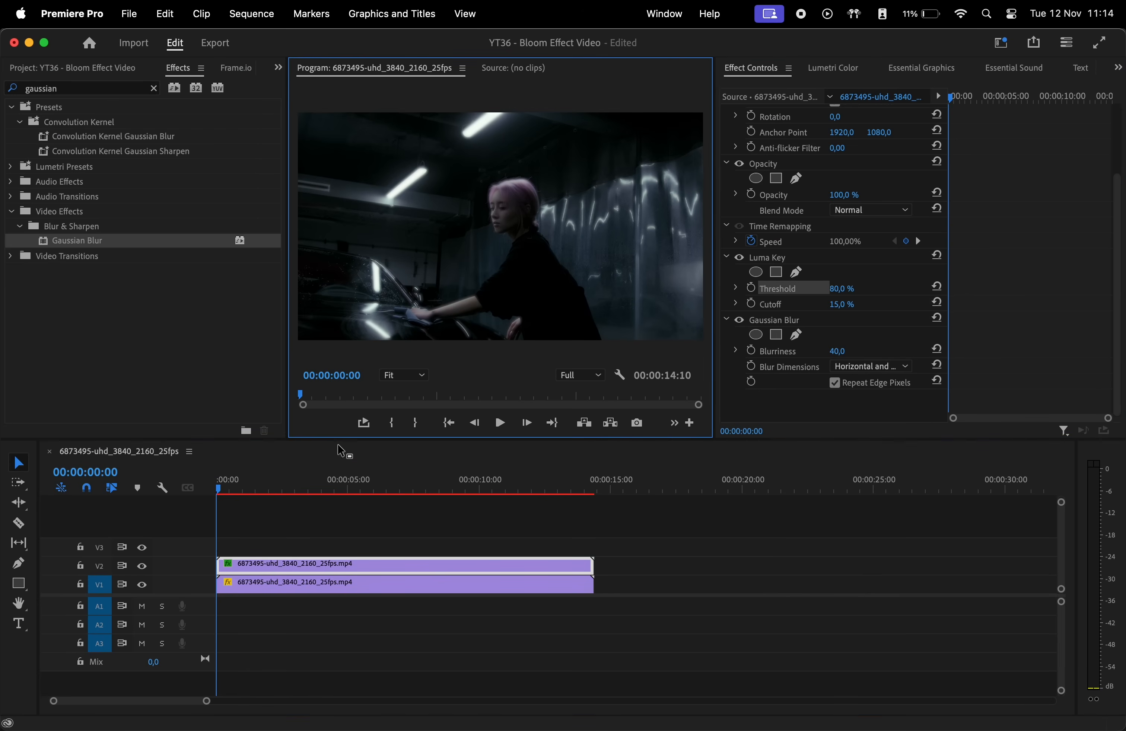
{"action": "left_click", "coordinate": [850, 194]}
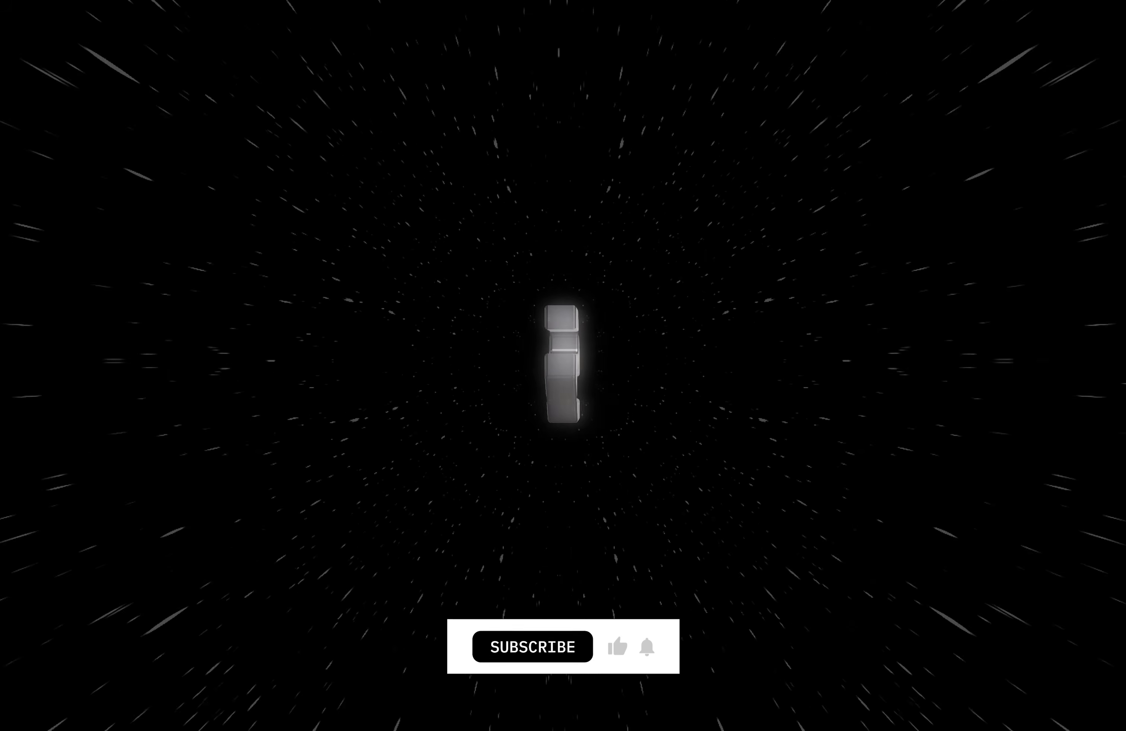
{"action": "left_click", "coordinate": [531, 647]}
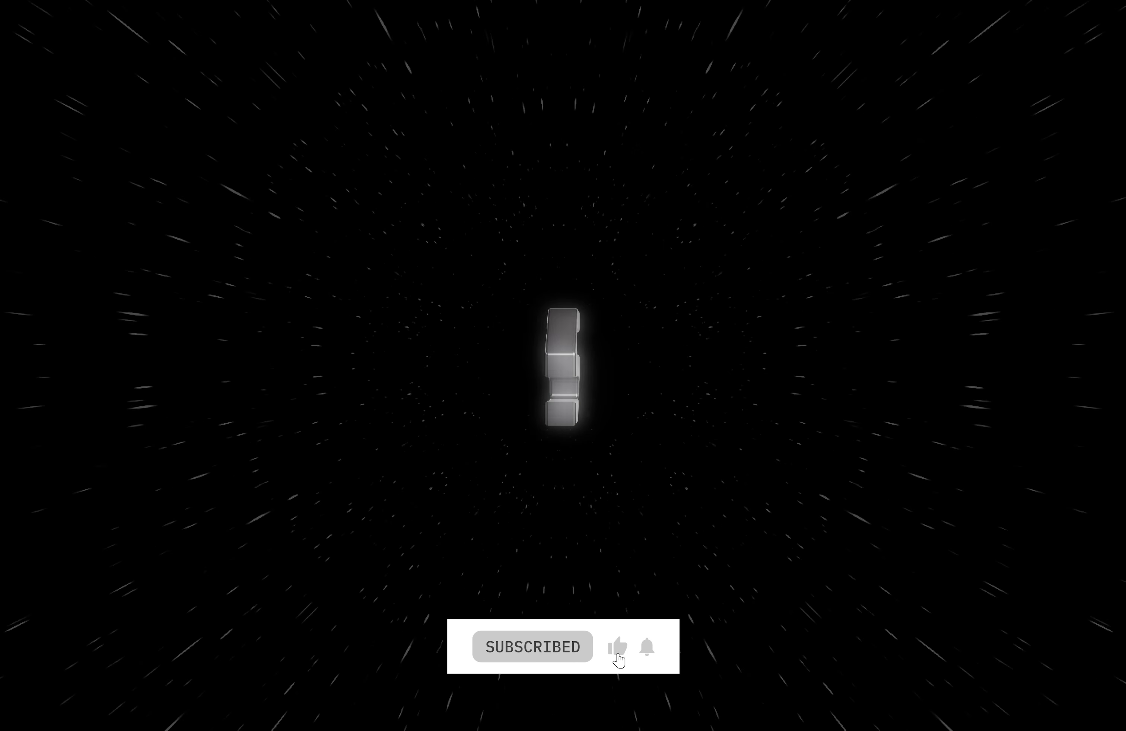